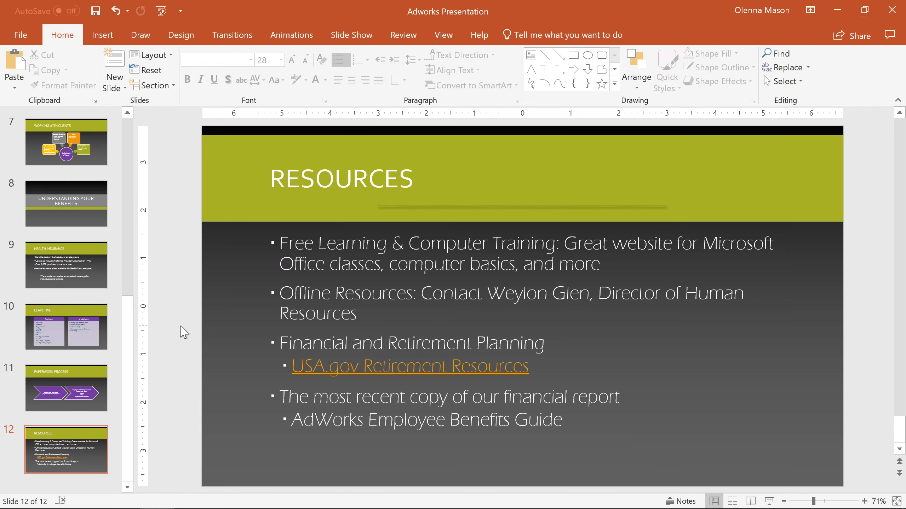
{"action": "double_click", "coordinate": [292, 243]}
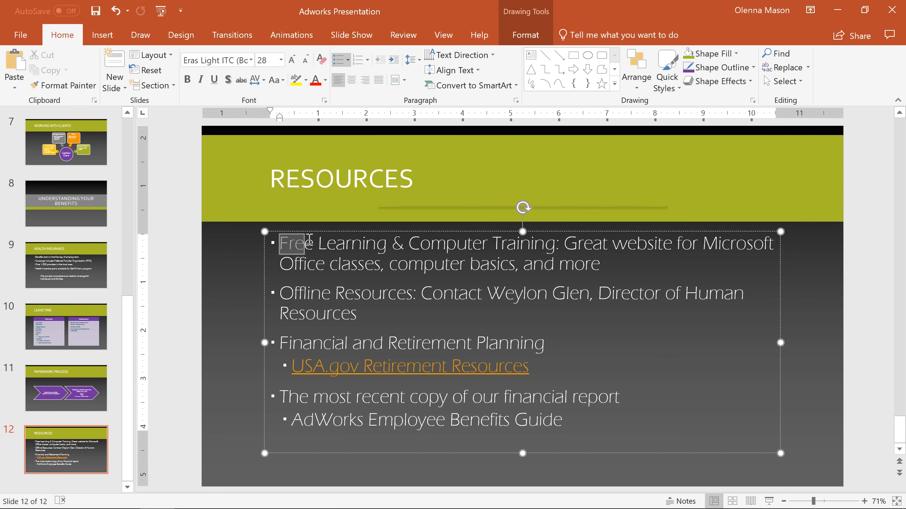
{"action": "left_click_drag", "start_coordinate": [279, 243], "coordinate": [552, 243]}
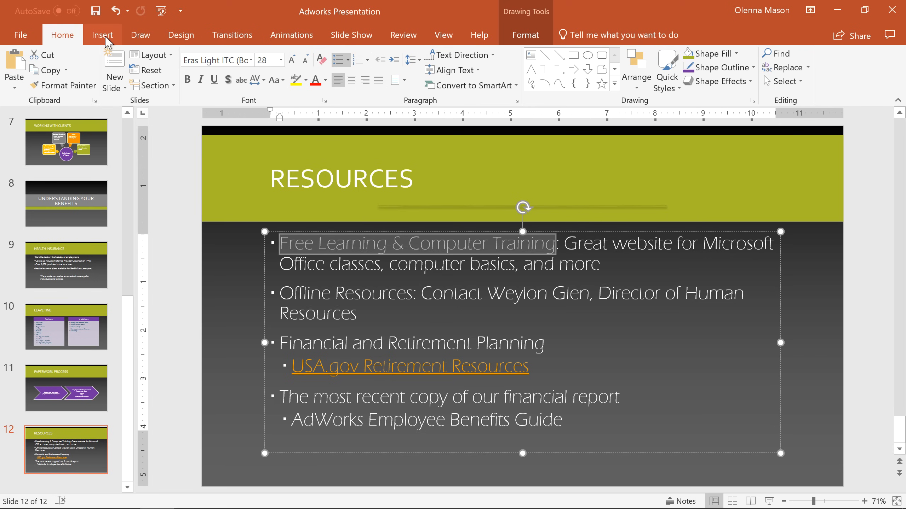
{"action": "left_click", "coordinate": [101, 34]}
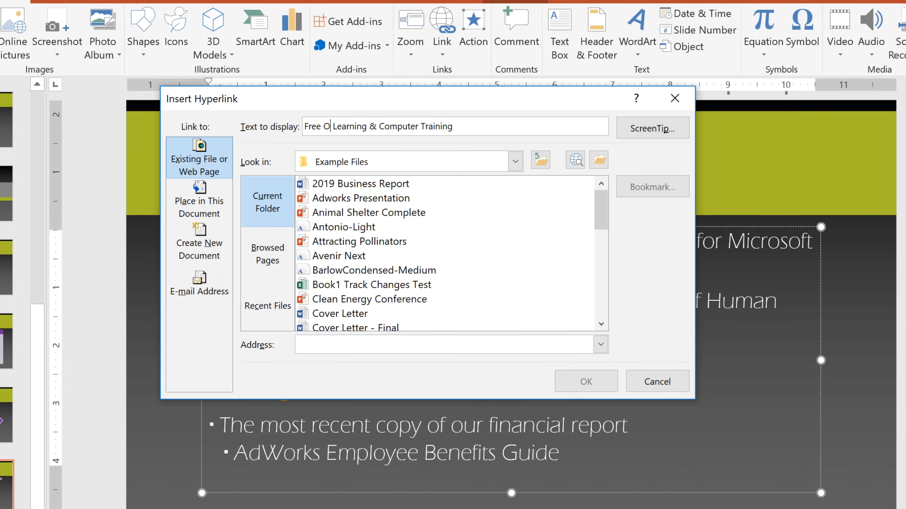
{"action": "type", "text": "nline"}
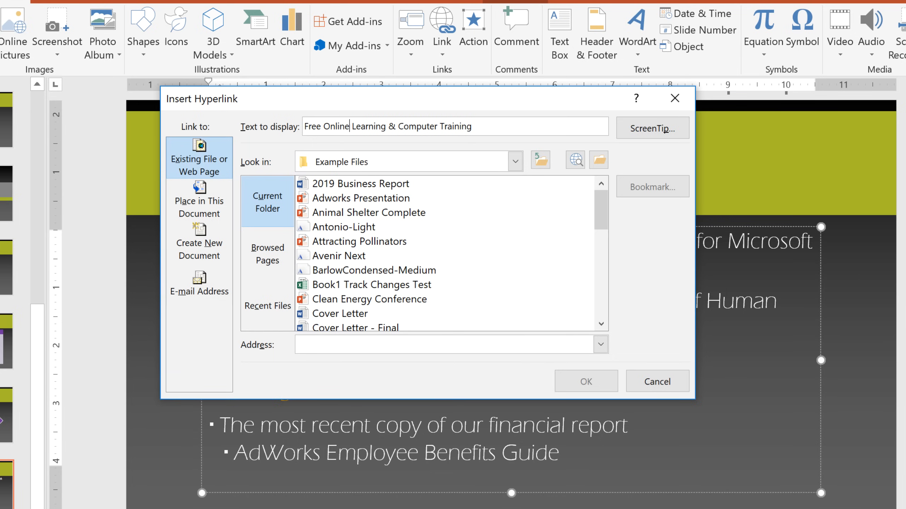
{"action": "type", "text": "ww"}
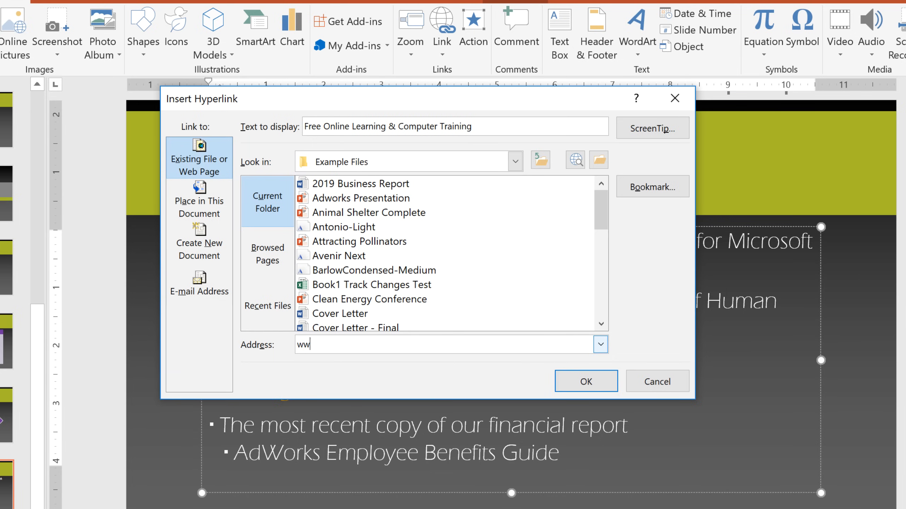
{"action": "type", "text": "http://www.gcfglobal.org"}
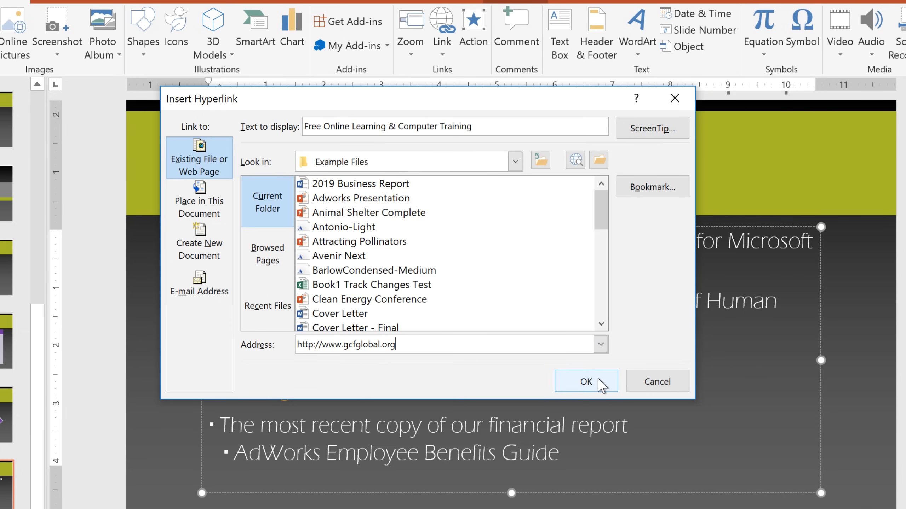
{"action": "left_click", "coordinate": [586, 381]}
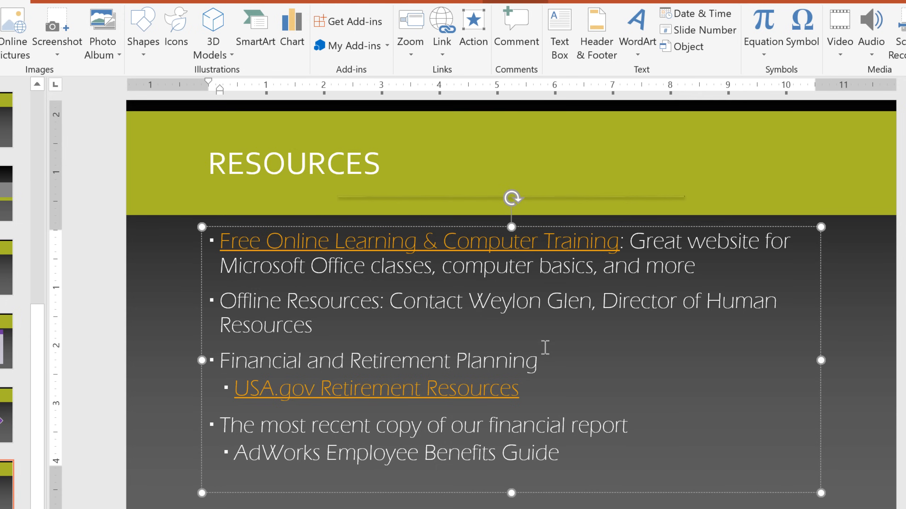
{"action": "double_click", "coordinate": [524, 302]}
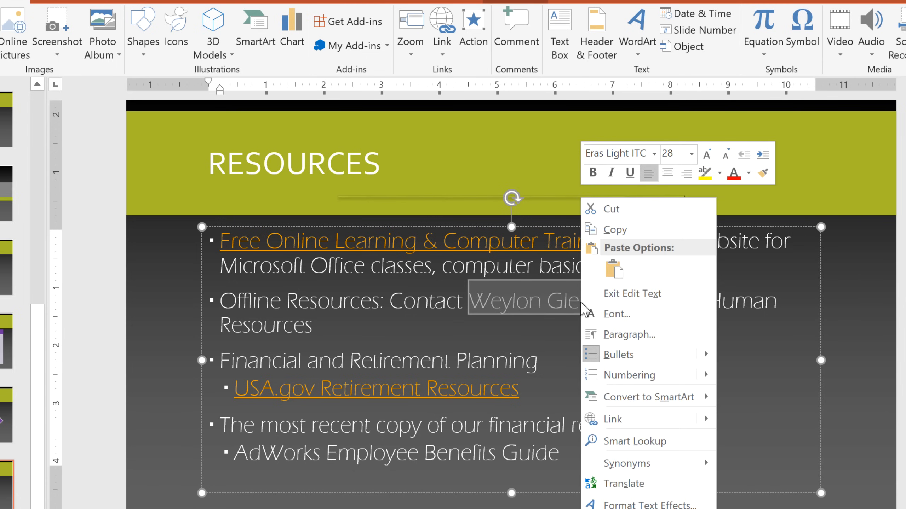
{"action": "mouse_move", "coordinate": [634, 433]}
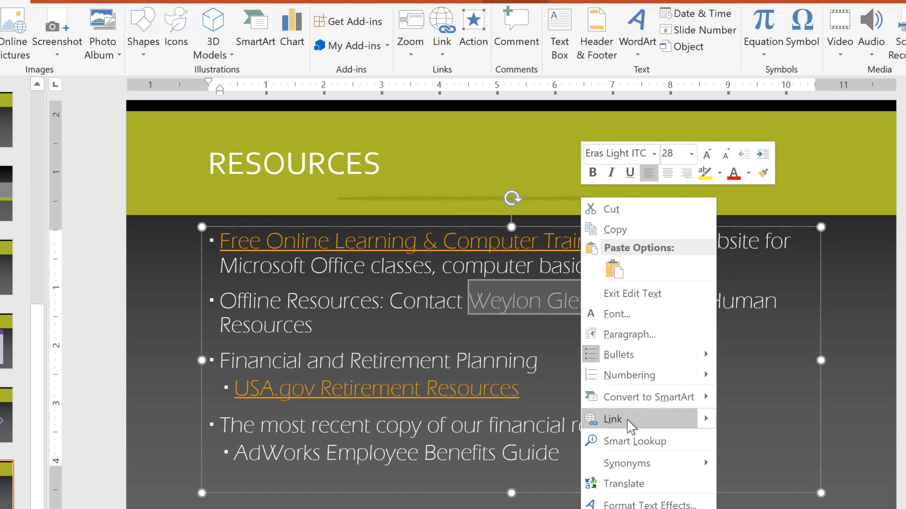
{"action": "left_click", "coordinate": [626, 420]}
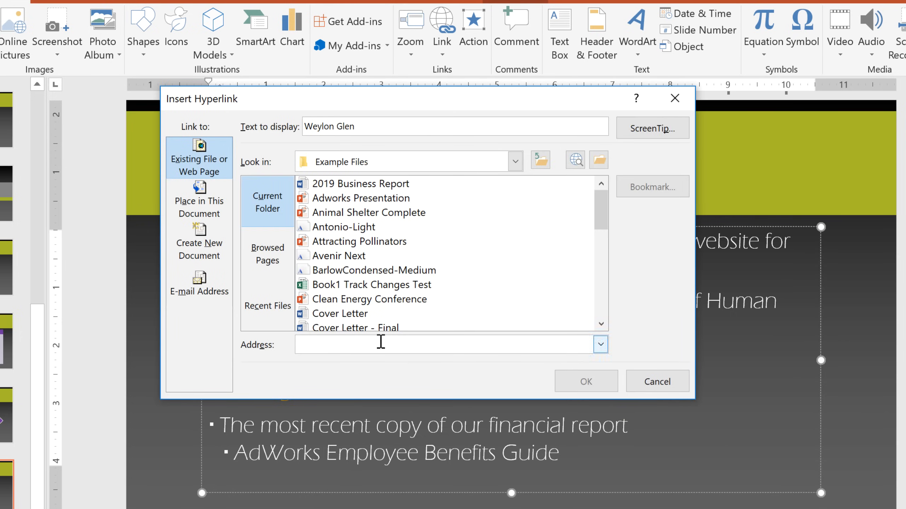
{"action": "left_click", "coordinate": [200, 284]}
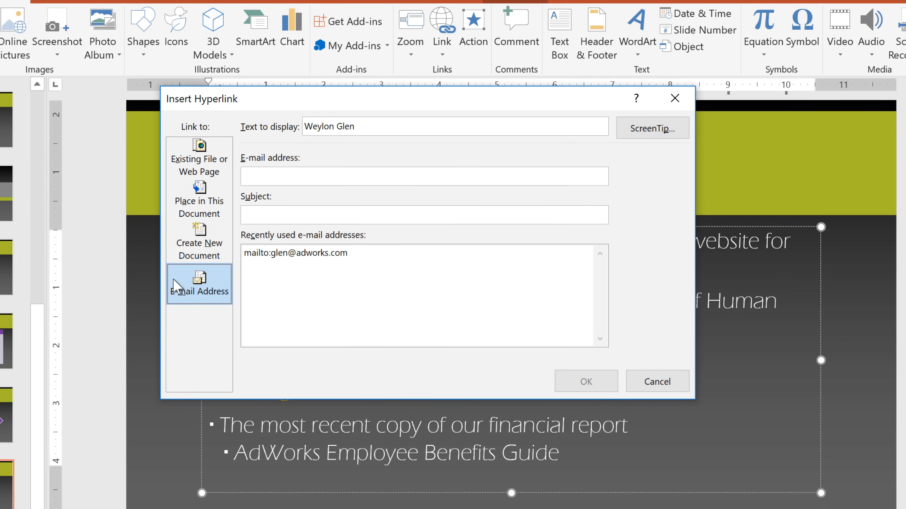
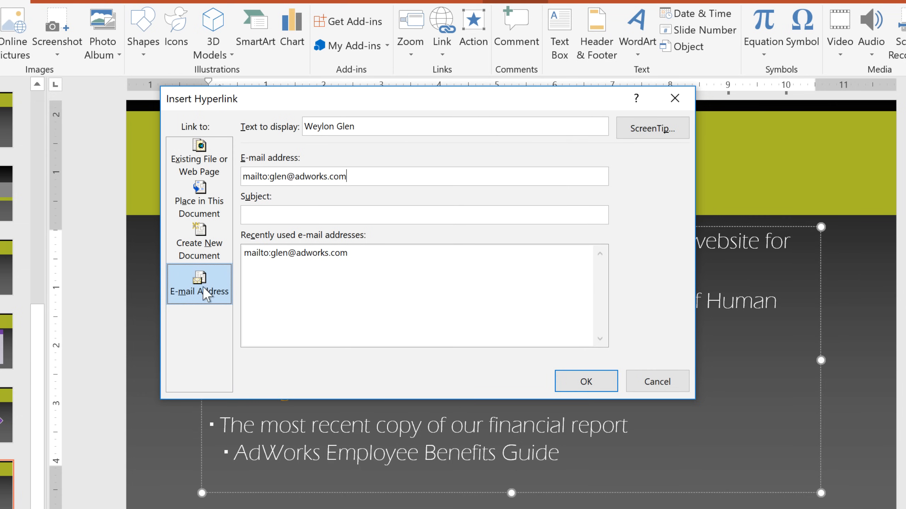
{"action": "left_click", "coordinate": [586, 380]}
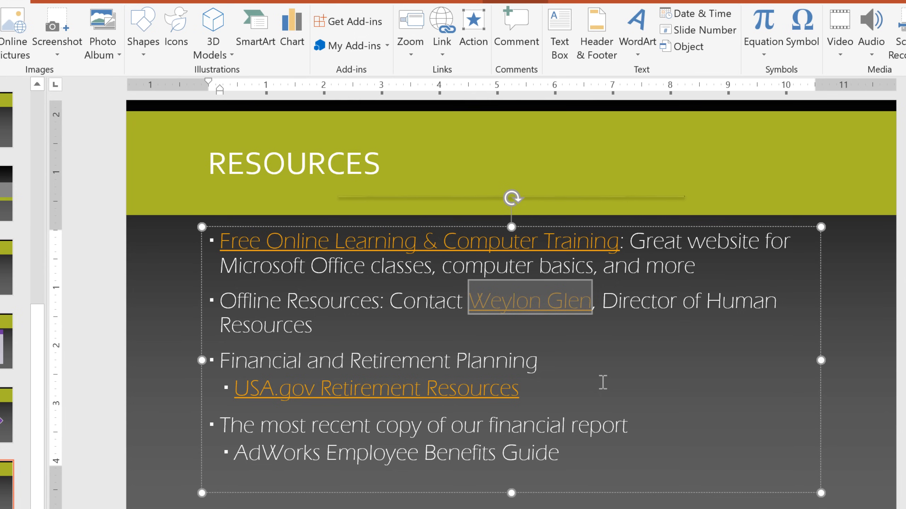
{"action": "mouse_move", "coordinate": [608, 383]}
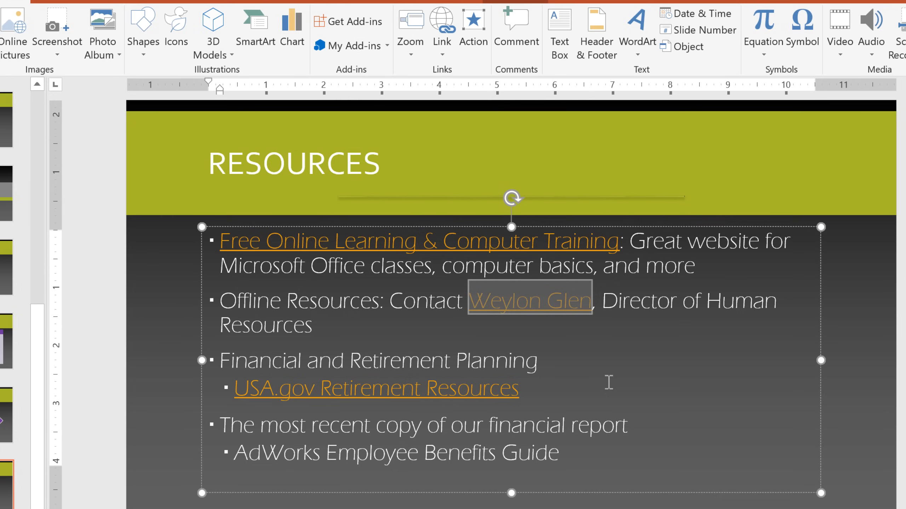
{"action": "mouse_move", "coordinate": [314, 452]}
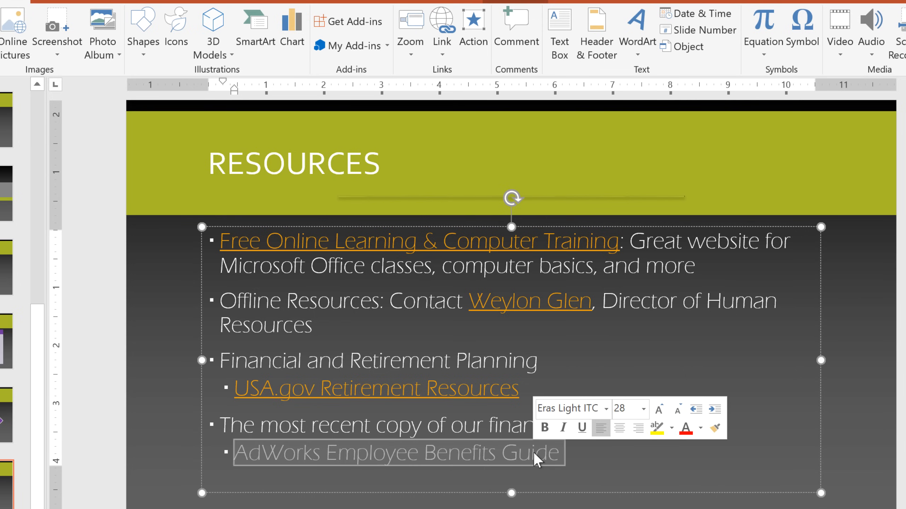
Step: Link the AdWorks Employee Benefits Guide text to the Adworks Employee Benefits Guide file in Documents
{"action": "right_click", "coordinate": [540, 466]}
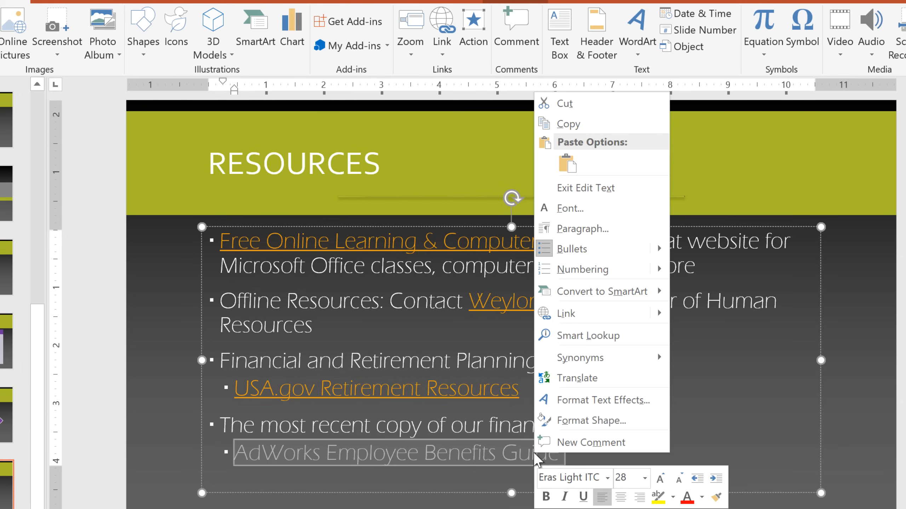
{"action": "mouse_move", "coordinate": [583, 320]}
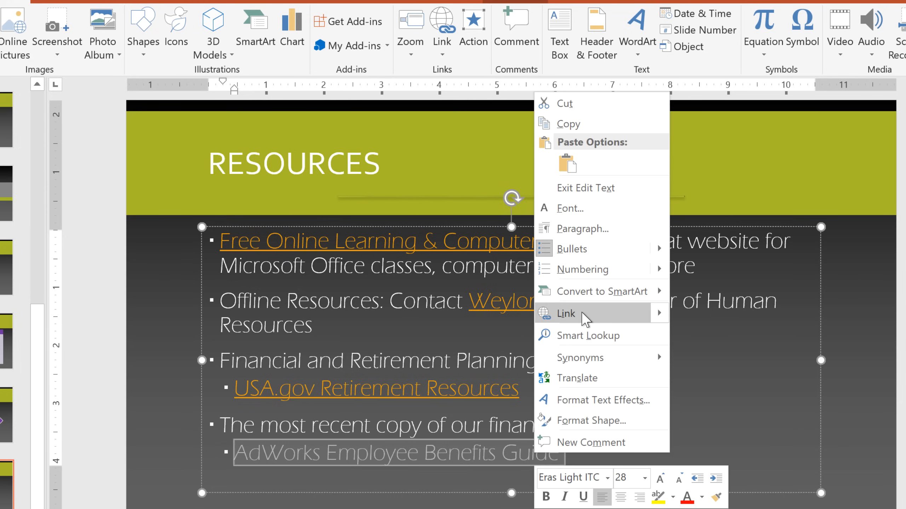
{"action": "left_click", "coordinate": [566, 313]}
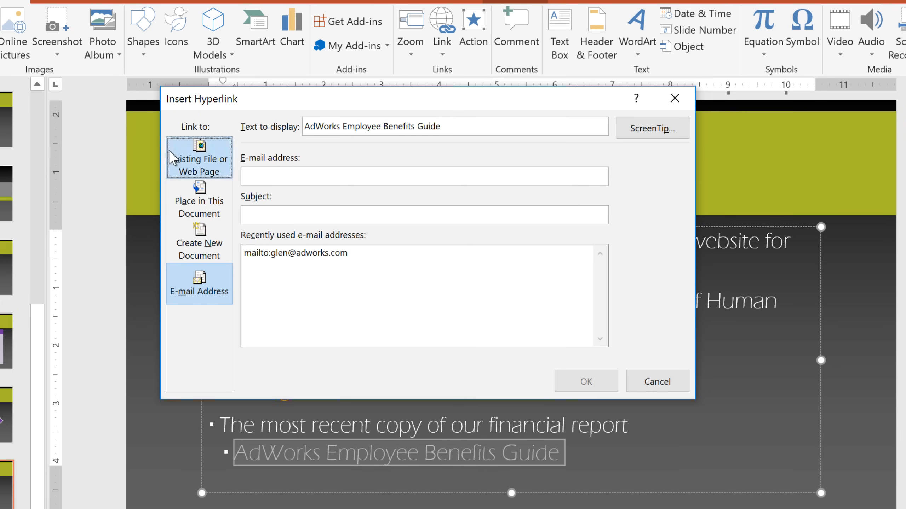
{"action": "left_click", "coordinate": [198, 157]}
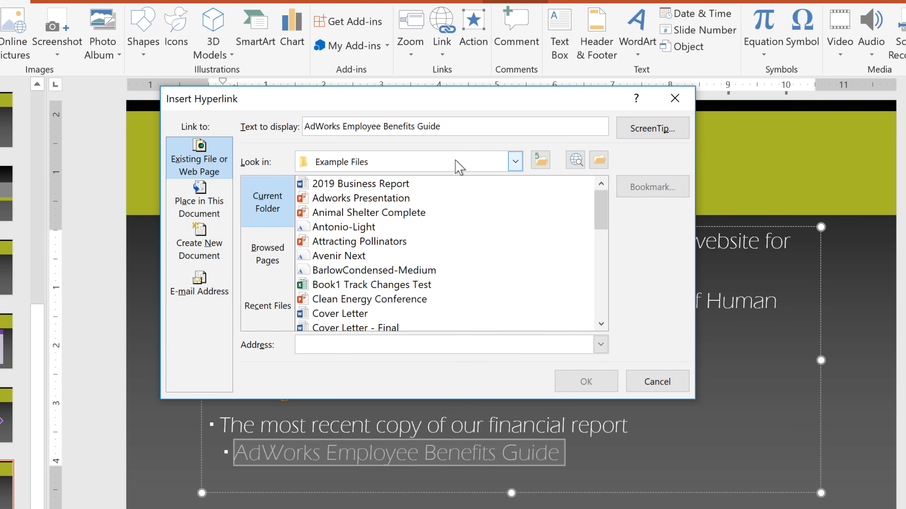
{"action": "left_click", "coordinate": [516, 161]}
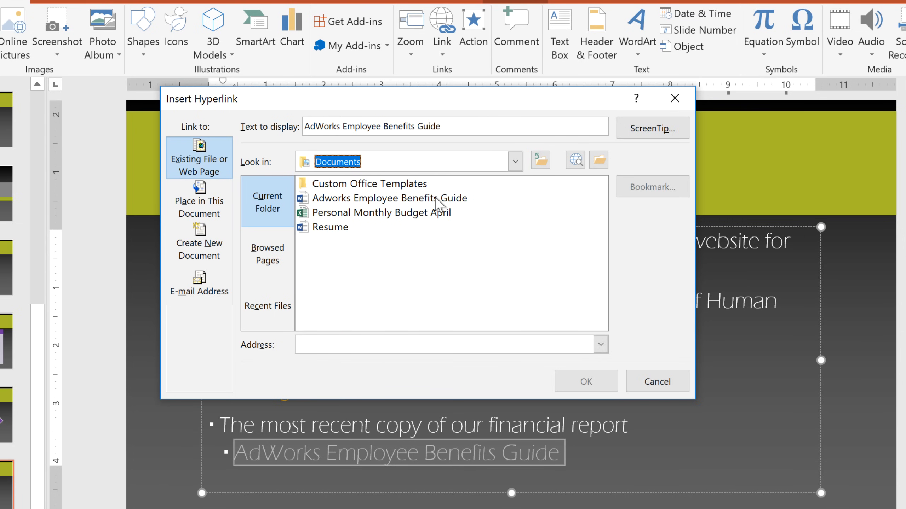
{"action": "left_click", "coordinate": [586, 380]}
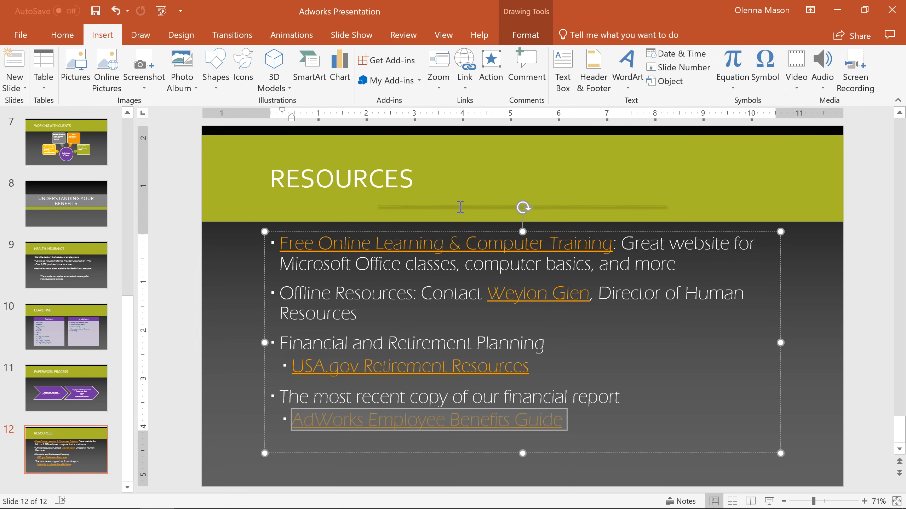
{"action": "mouse_move", "coordinate": [460, 375]}
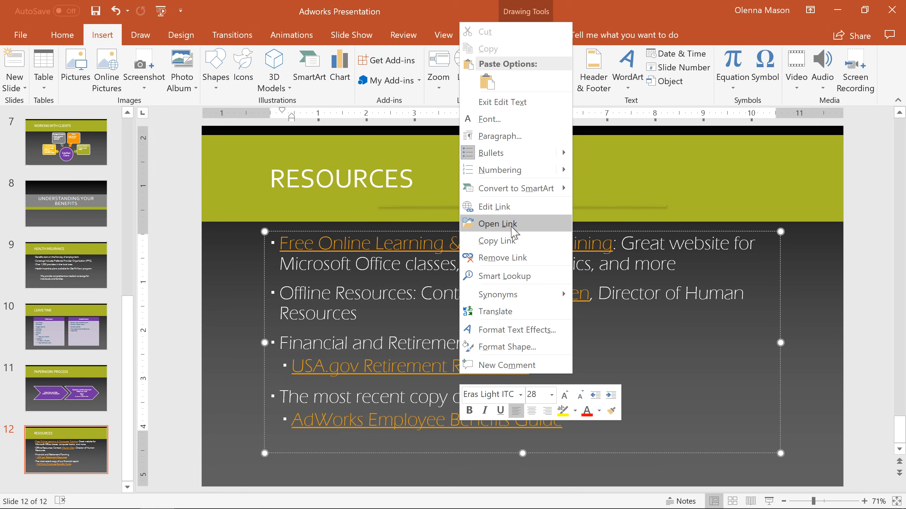
{"action": "left_click", "coordinate": [498, 224]}
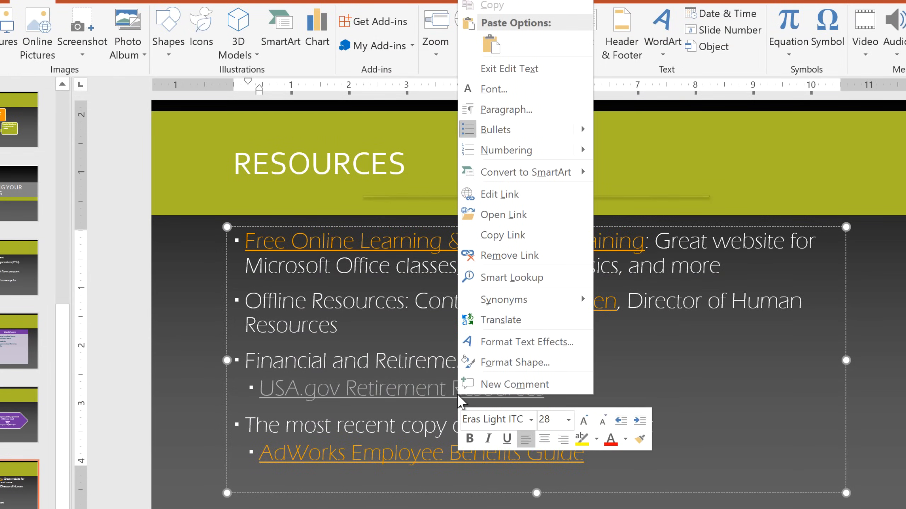
{"action": "mouse_move", "coordinate": [499, 194]}
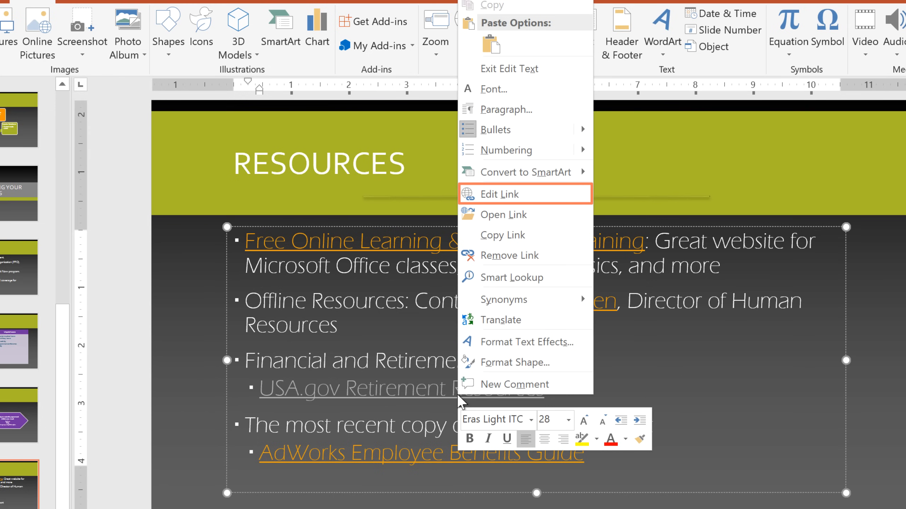
{"action": "mouse_move", "coordinate": [510, 255]}
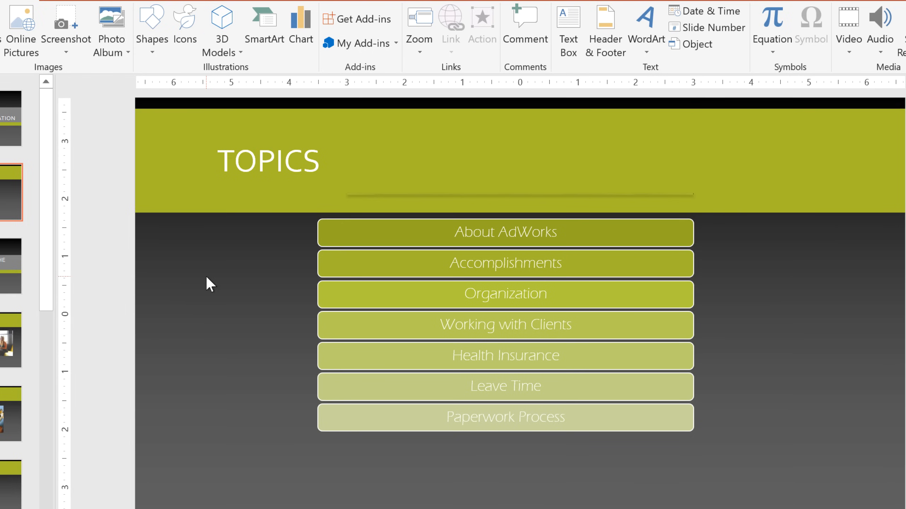
Step: Link the About AdWorks shape to slide 4, About Adworks, as a Place in This Document
{"action": "left_click", "coordinate": [507, 232]}
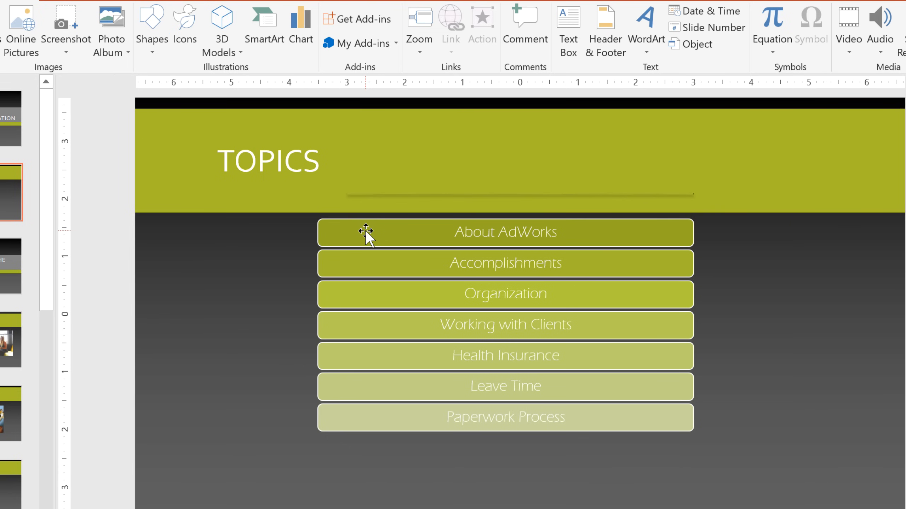
{"action": "right_click", "coordinate": [365, 240]}
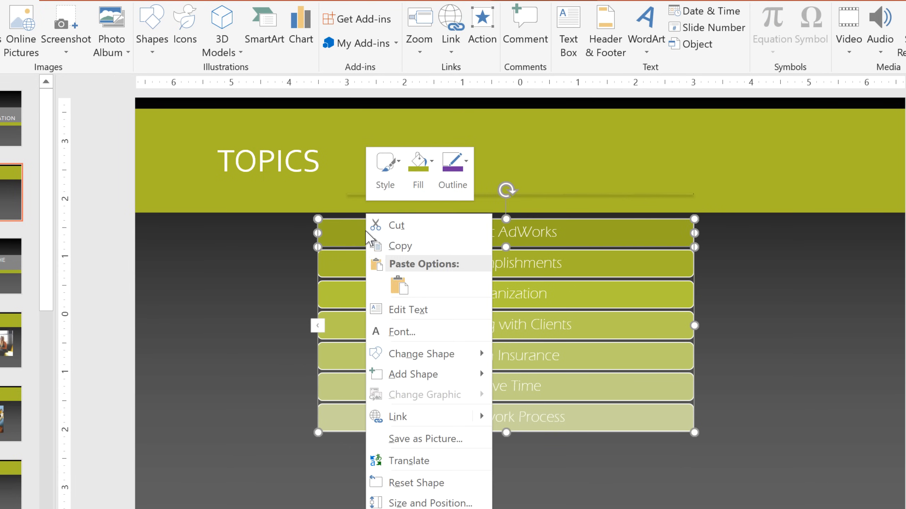
{"action": "mouse_move", "coordinate": [425, 432]}
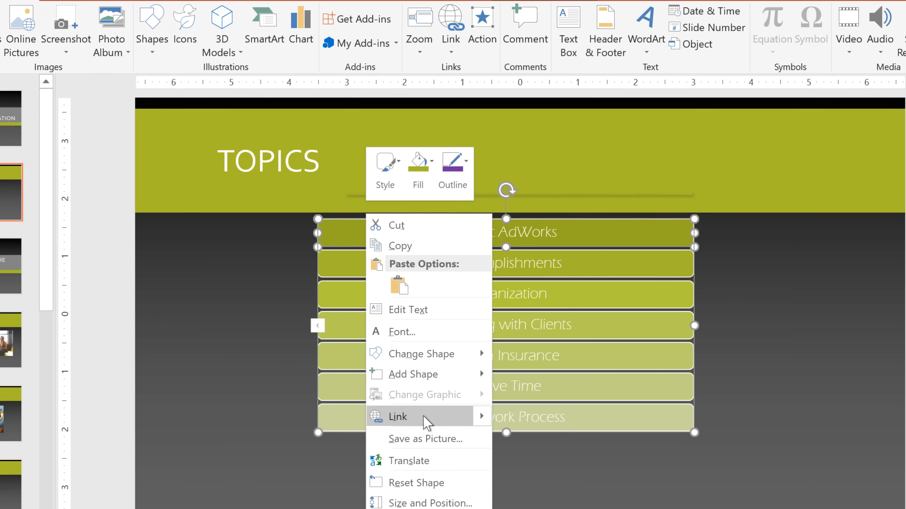
{"action": "left_click", "coordinate": [398, 417]}
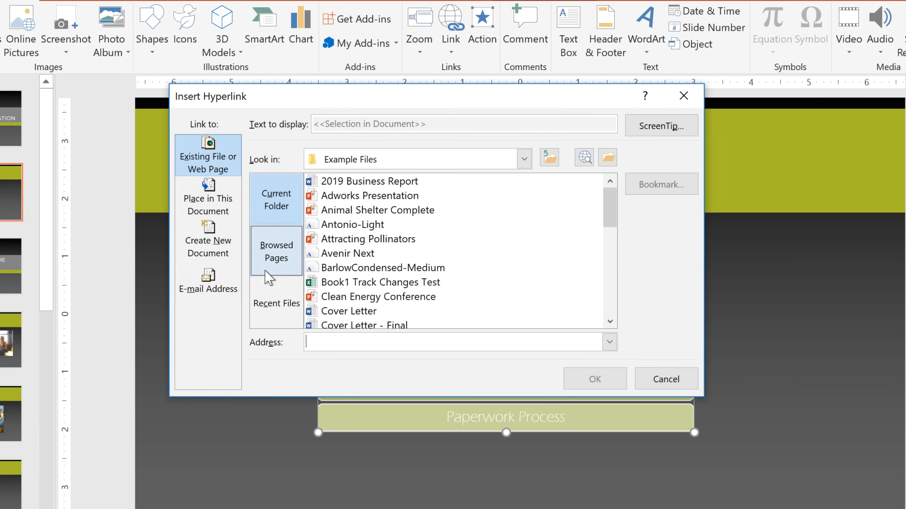
{"action": "left_click", "coordinate": [208, 198]}
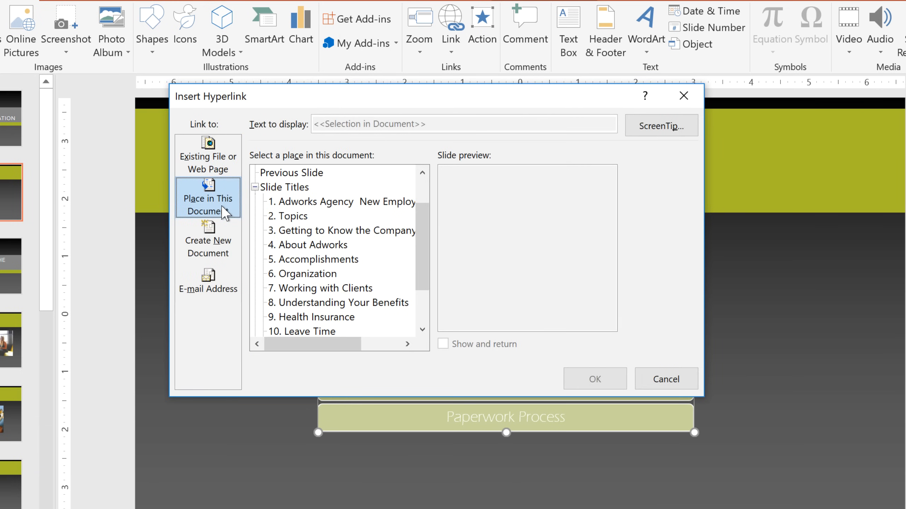
{"action": "left_click", "coordinate": [307, 244]}
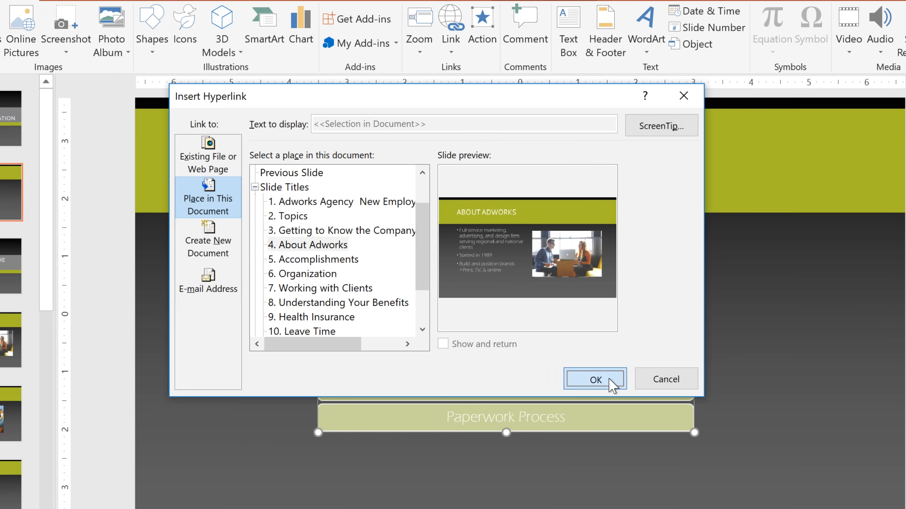
{"action": "left_click", "coordinate": [595, 379]}
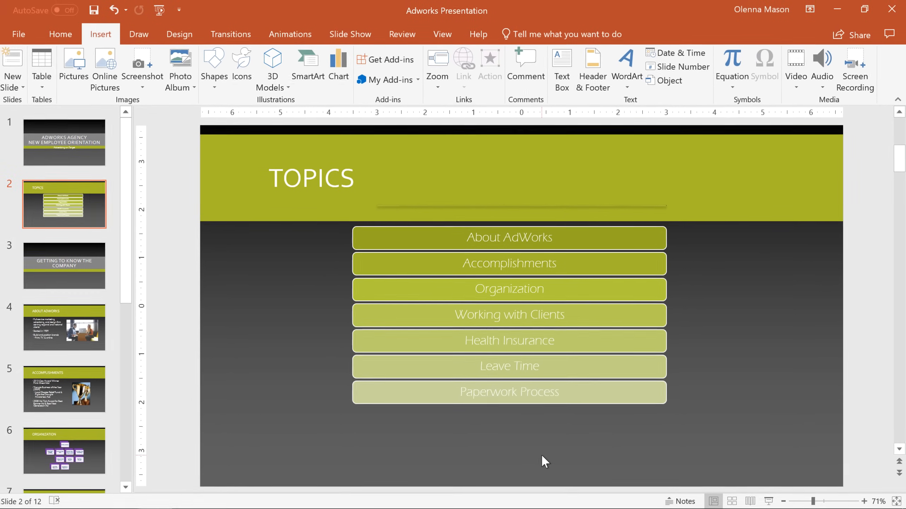
{"action": "mouse_move", "coordinate": [768, 502]}
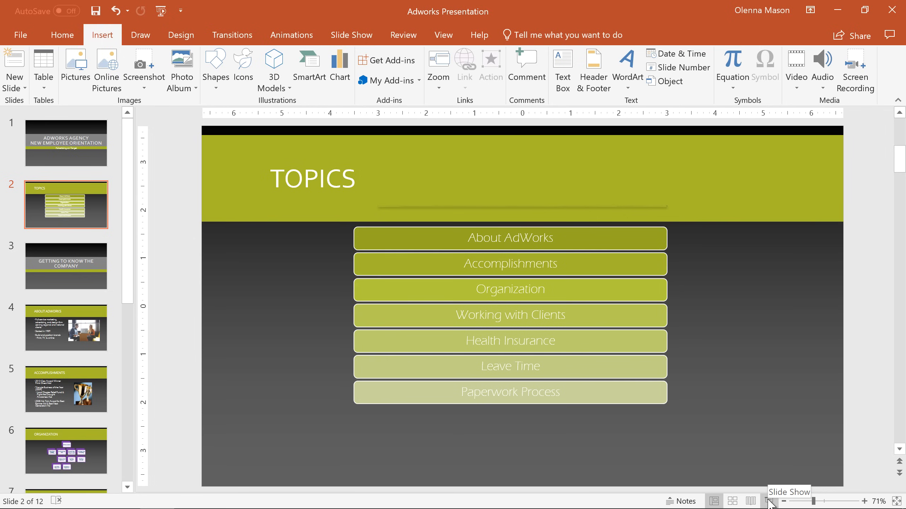